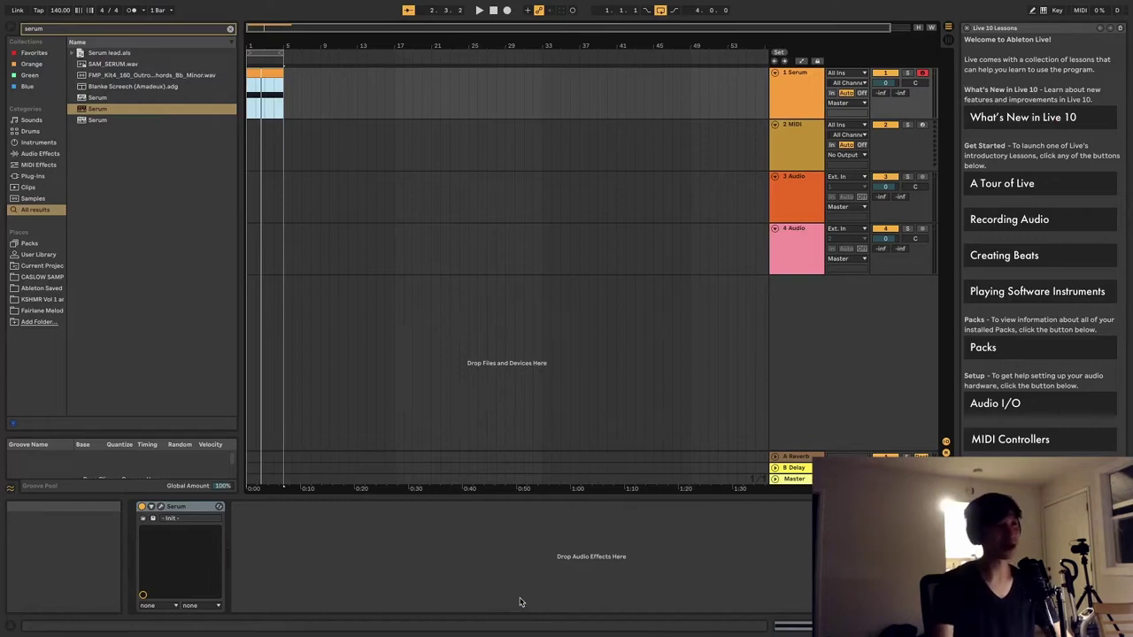
mouse_move(428, 555)
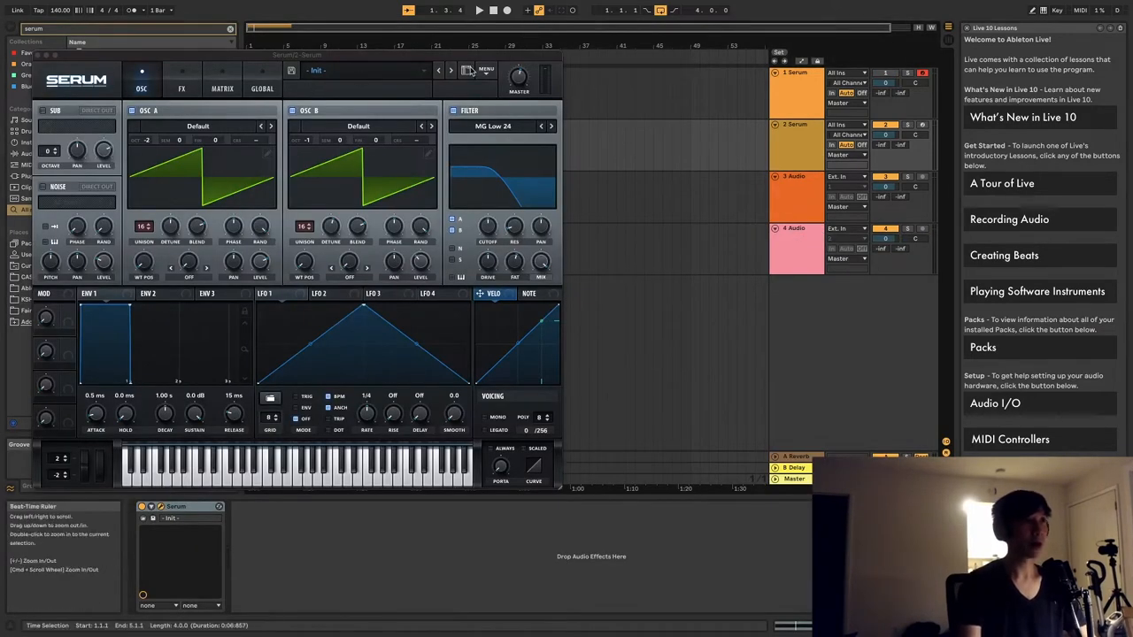
Step: Load Serum's Init Preset from the main menu to reset the patch
click(485, 69)
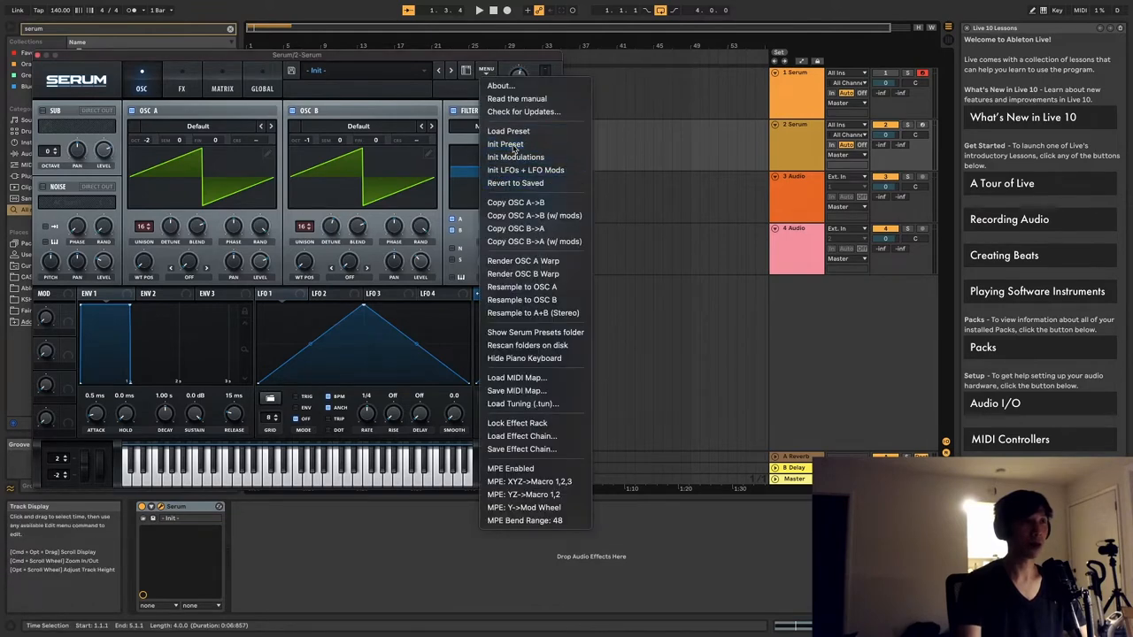
click(507, 145)
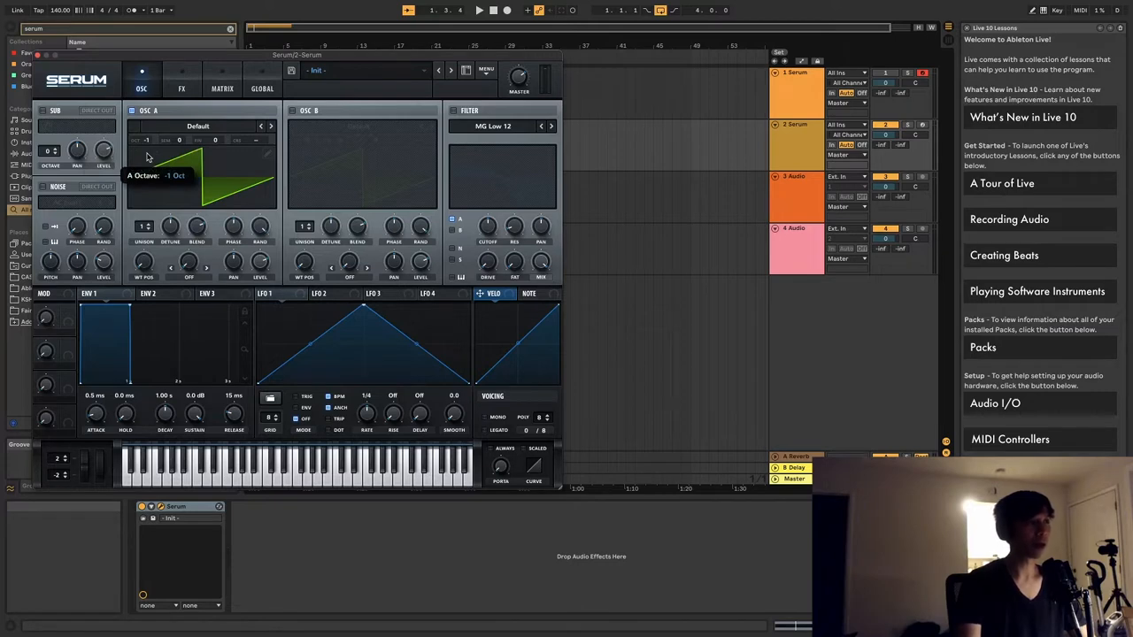
mouse_move(149, 166)
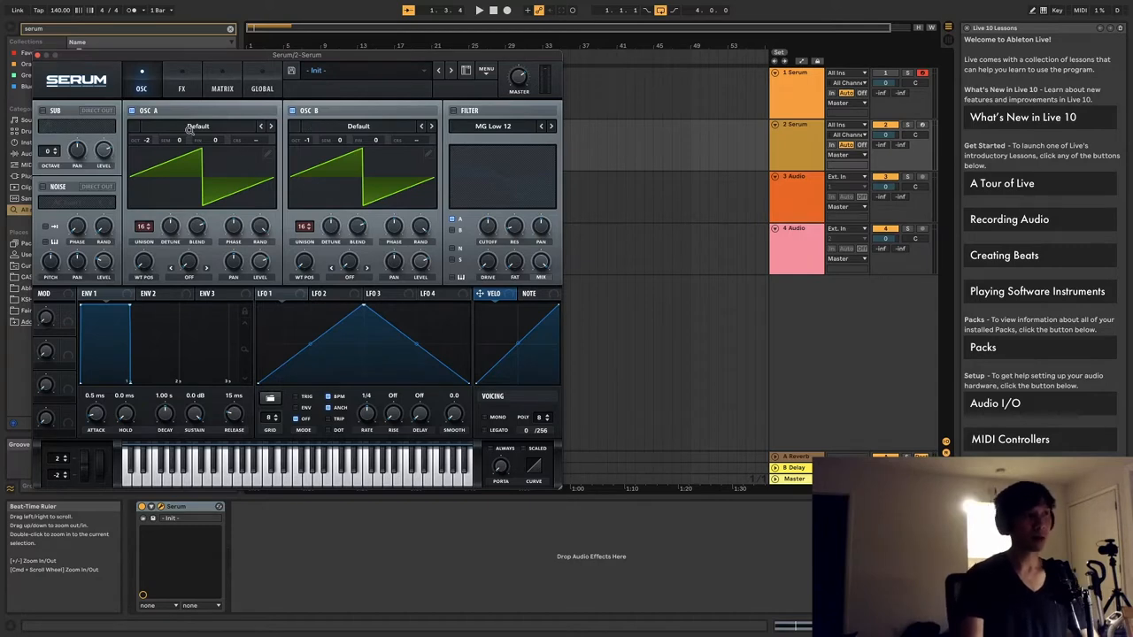
mouse_move(38, 57)
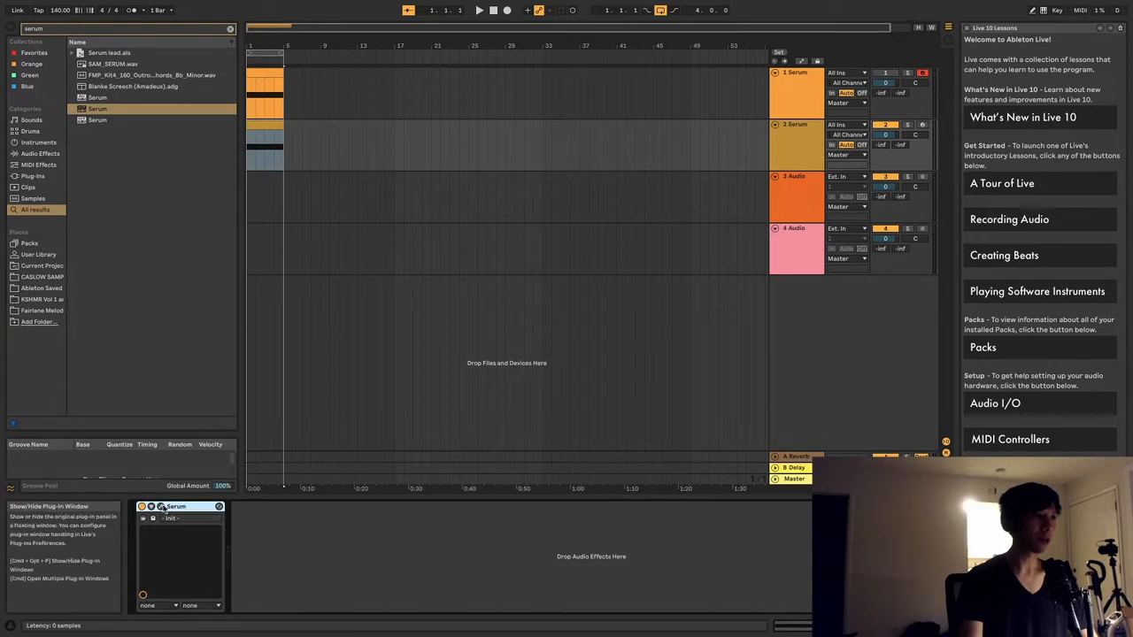
Step: Reopen the Serum plugin window from the device on the track
click(163, 506)
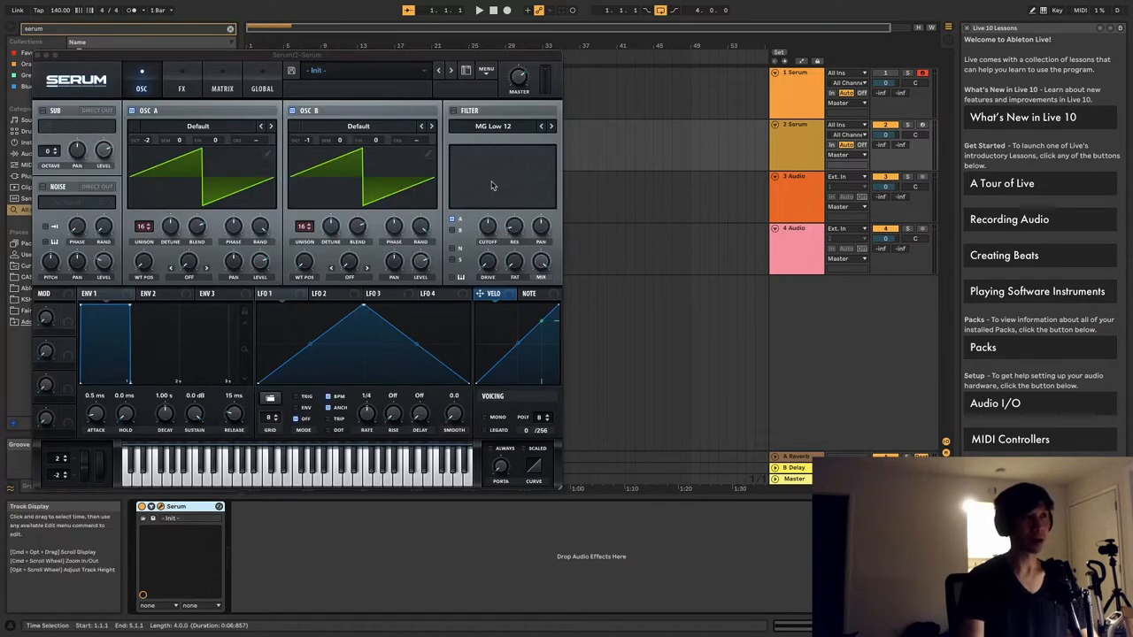
mouse_move(336, 234)
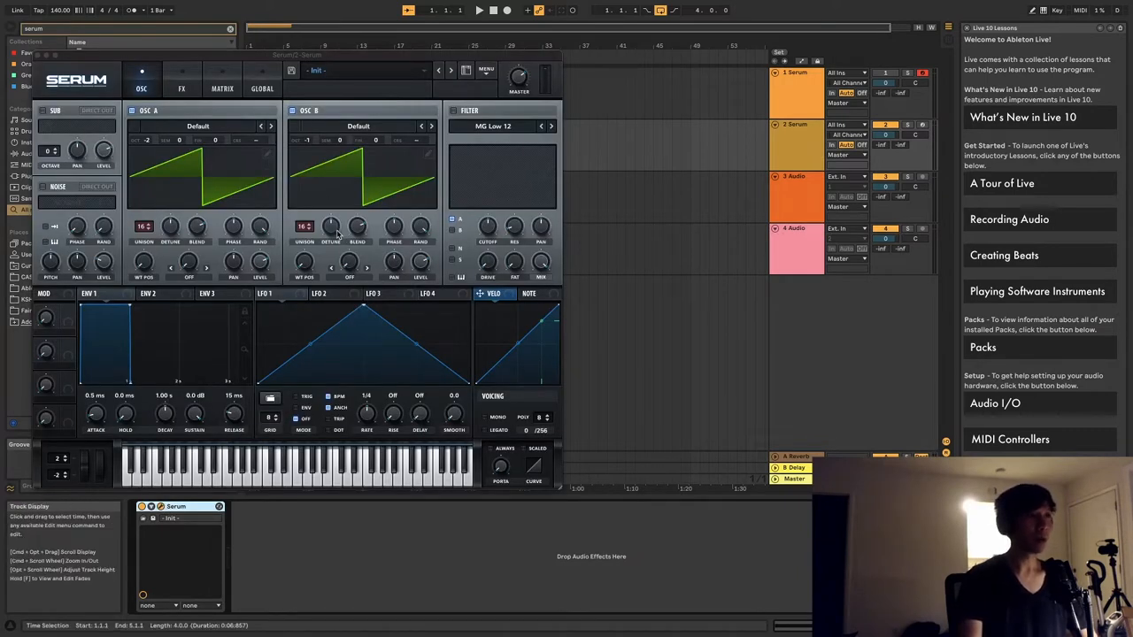
mouse_move(478, 258)
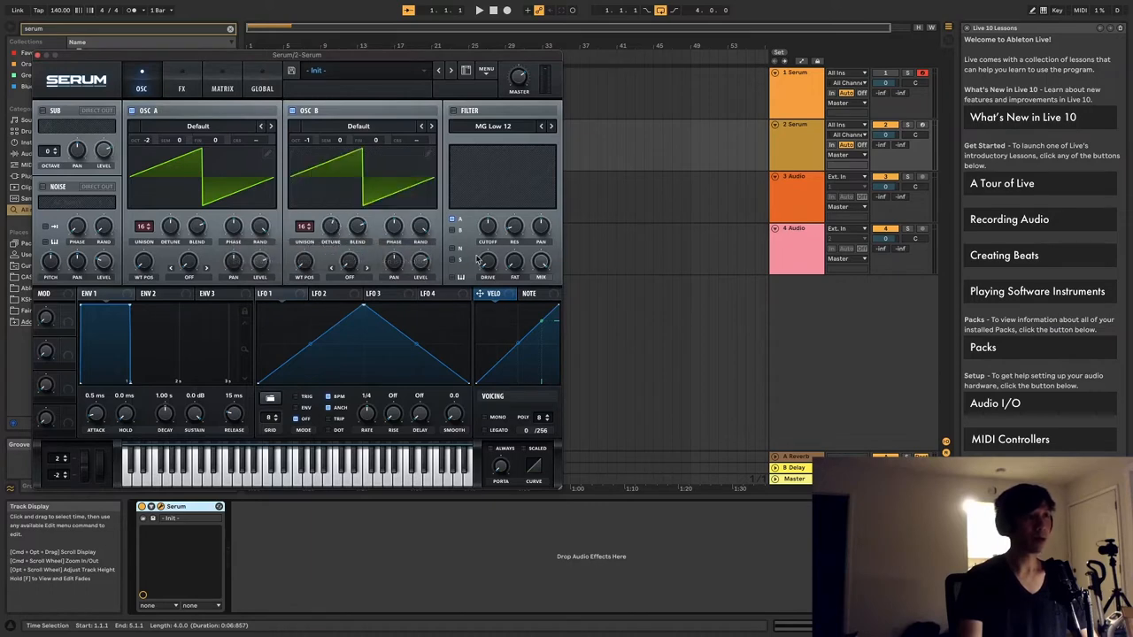
mouse_move(419, 259)
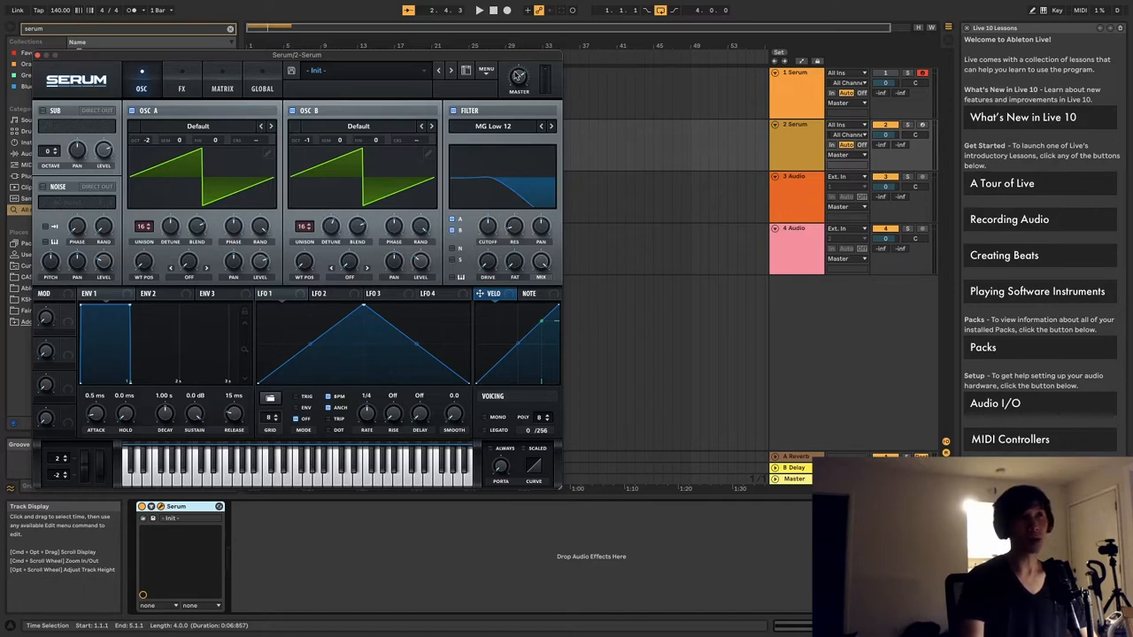
mouse_move(520, 138)
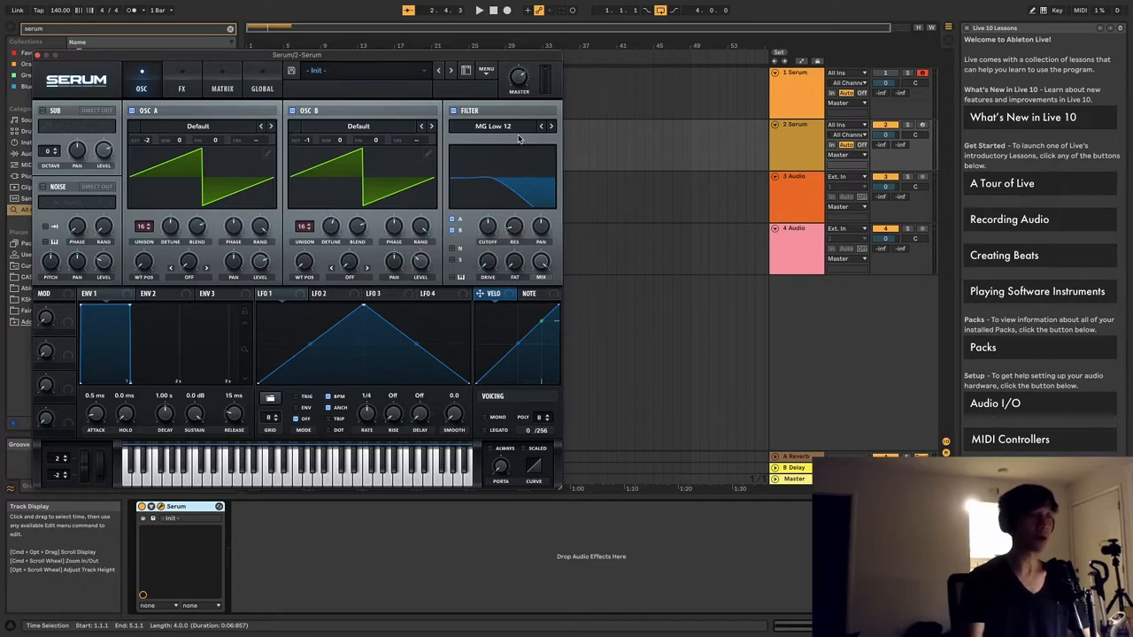
Step: Set the filter type to MG Low 24 and nudge one filter knob
click(478, 11)
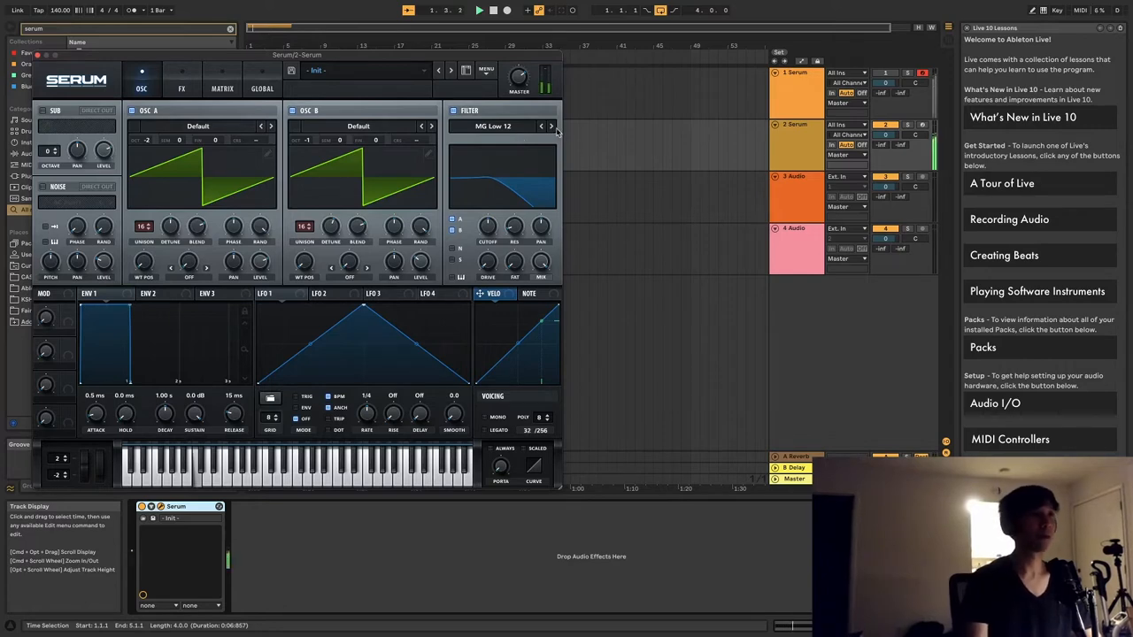
click(553, 125)
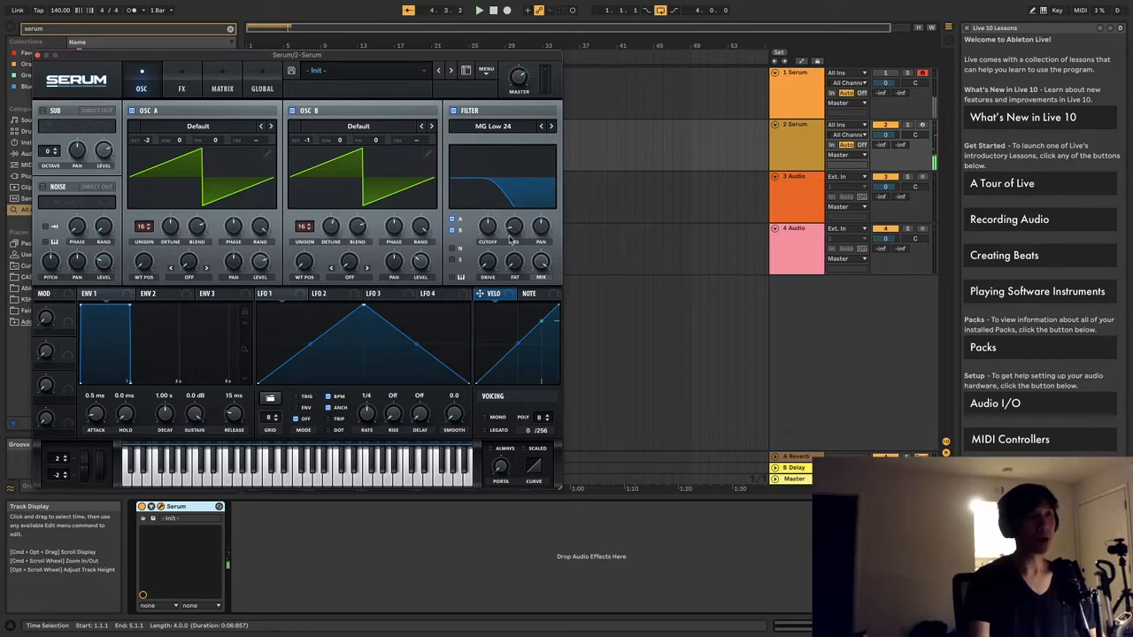
drag(488, 228, 489, 237)
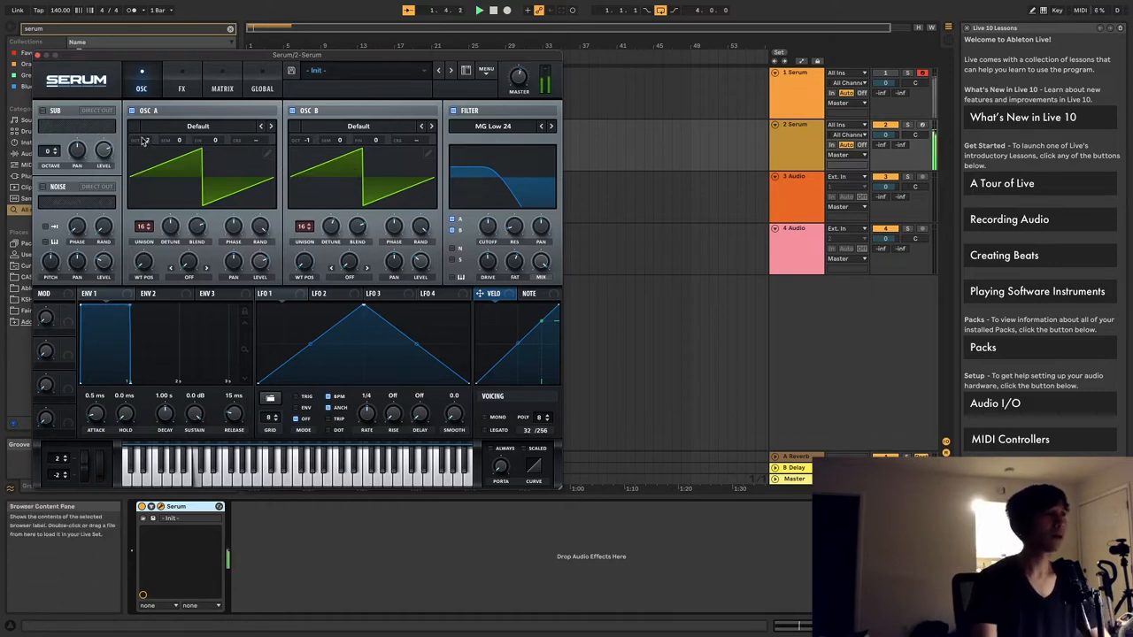
Step: Switch to Serum's FX page
click(181, 89)
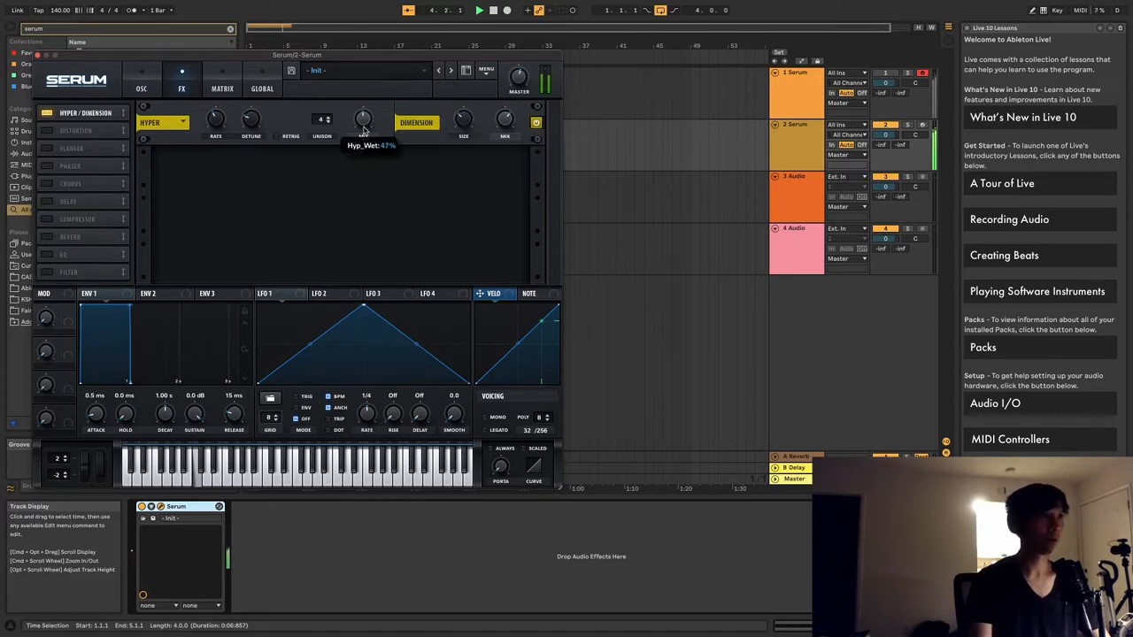
mouse_move(464, 121)
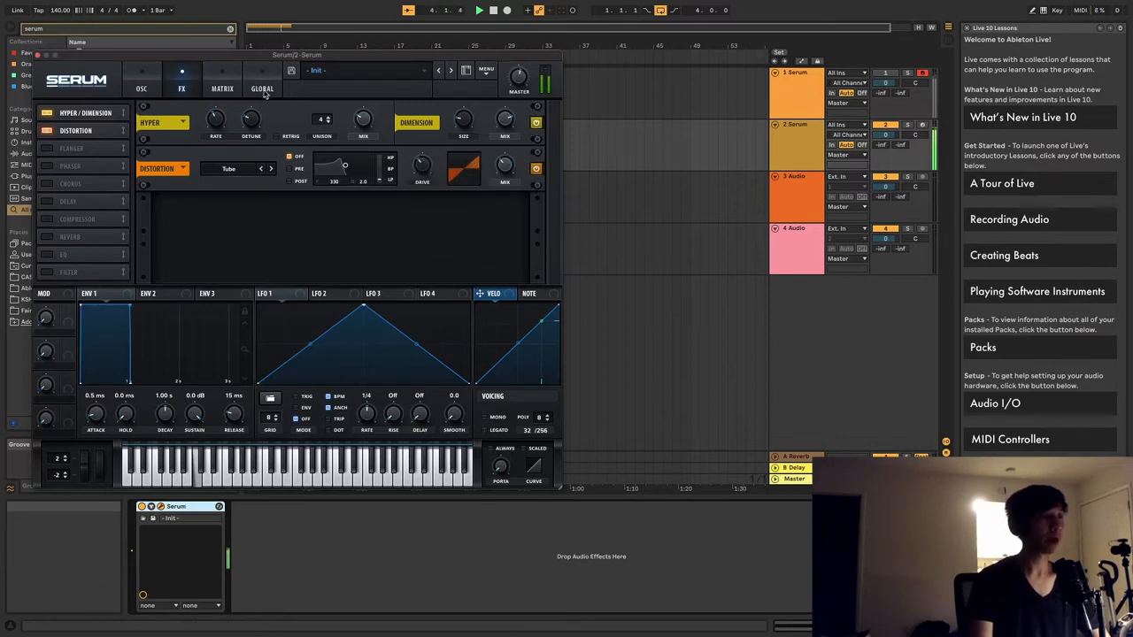
Step: Back on the OSC page, switch on the SUB oscillator
click(141, 75)
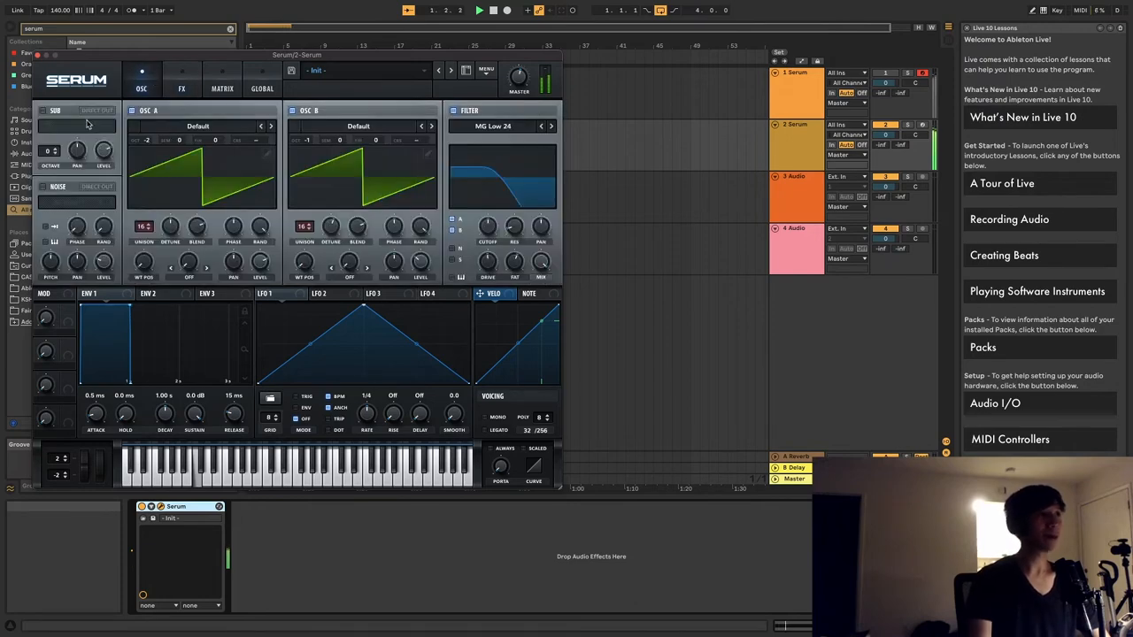
mouse_move(55, 110)
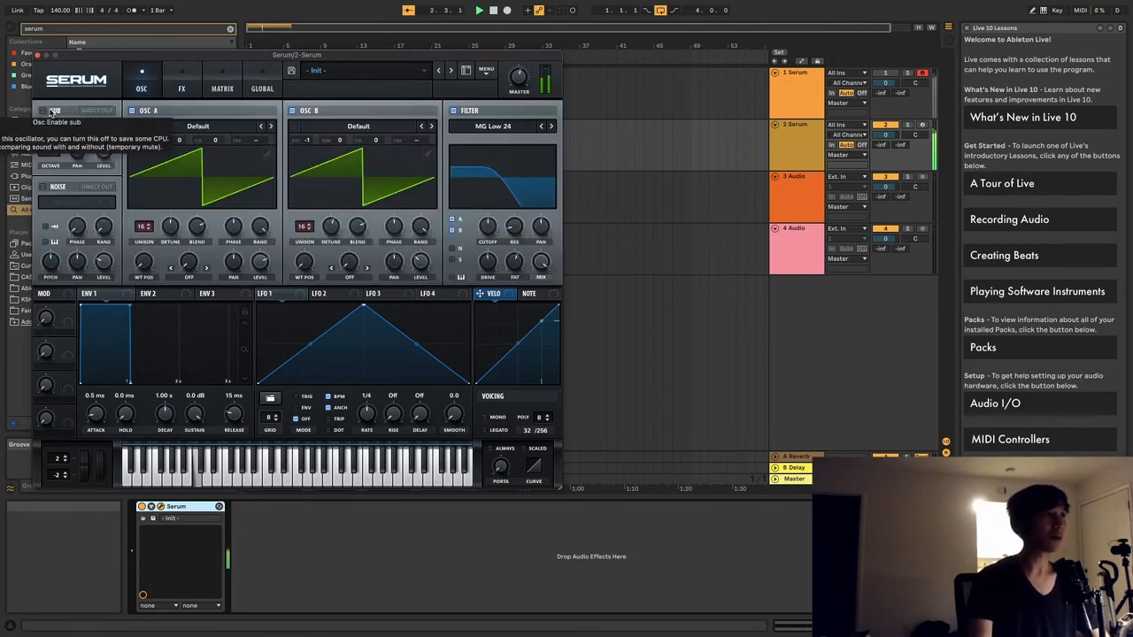
click(46, 124)
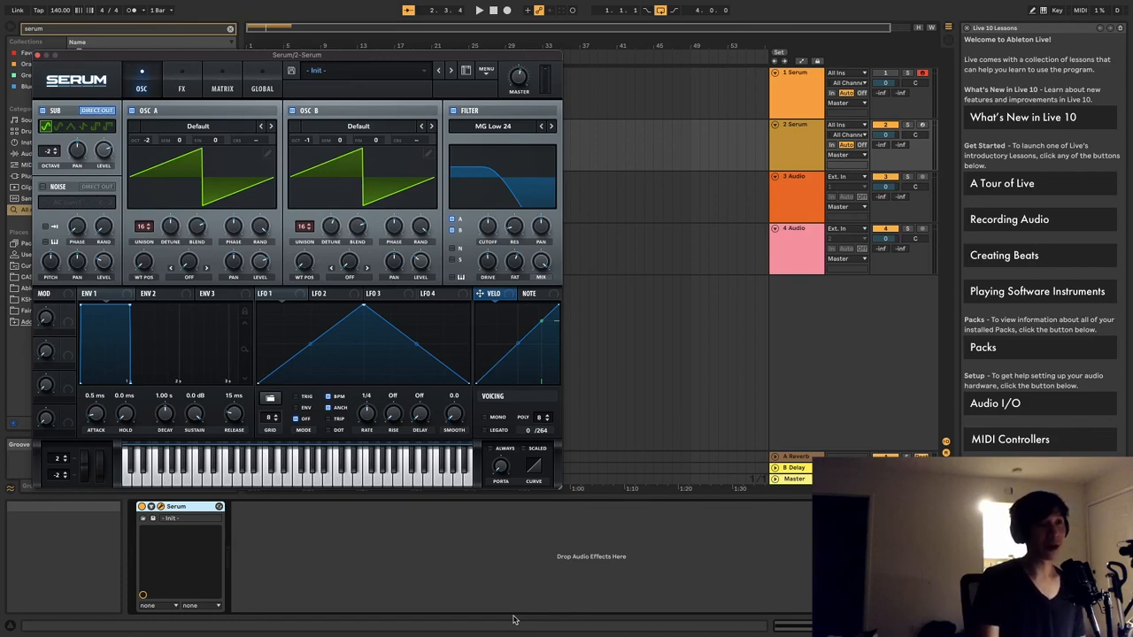
mouse_move(520, 602)
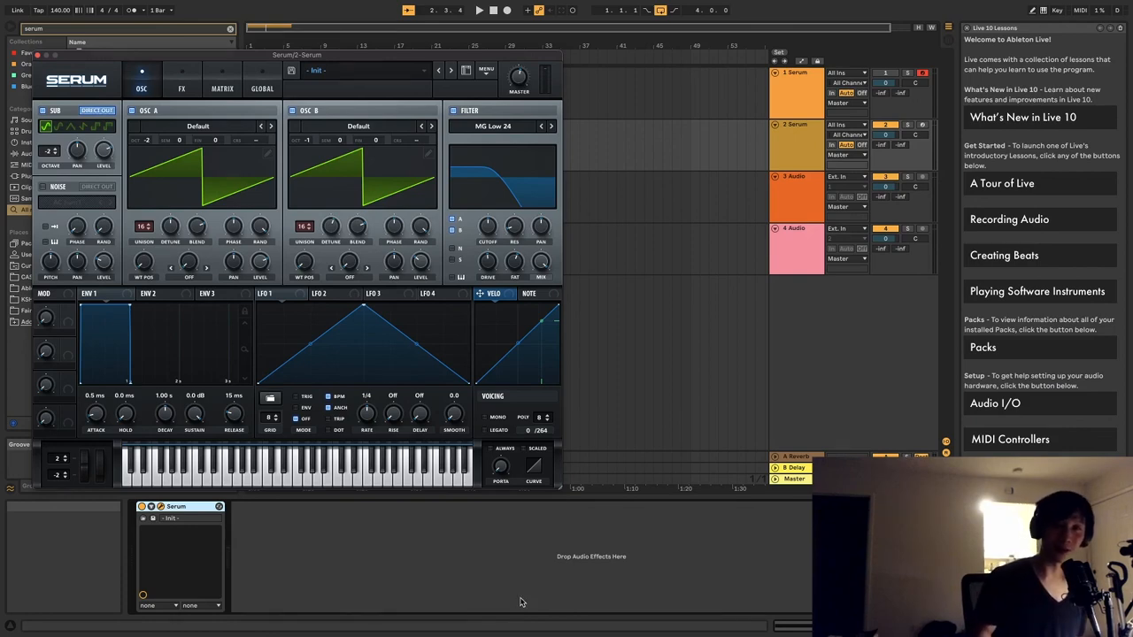